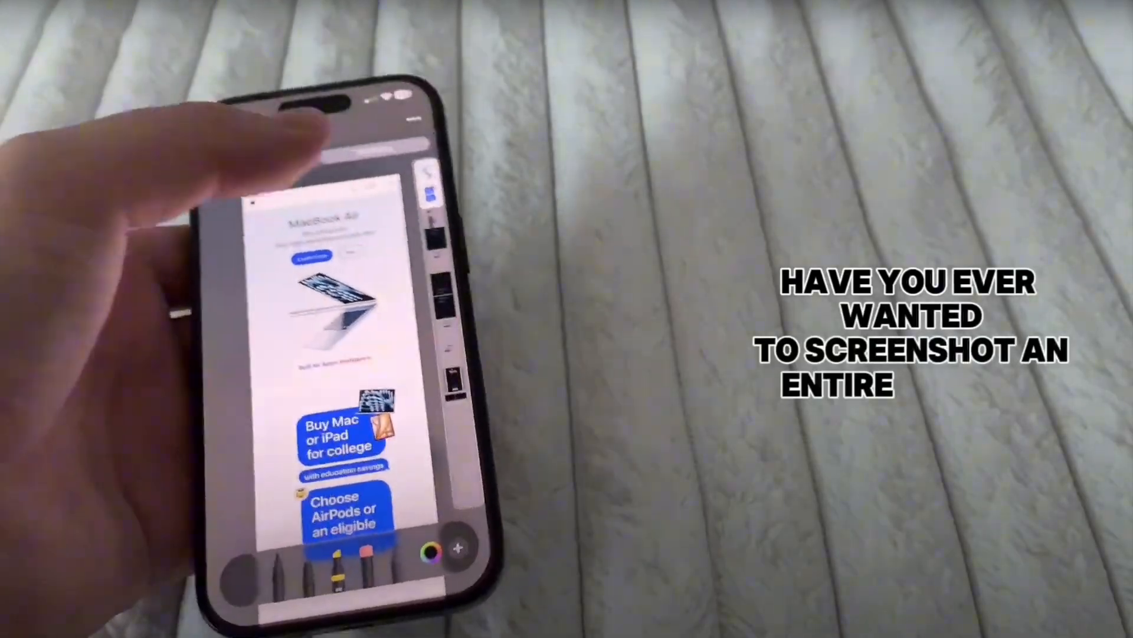
- Open the full-page Apple website screenshot in crop mode from the top options menu
click(469, 81)
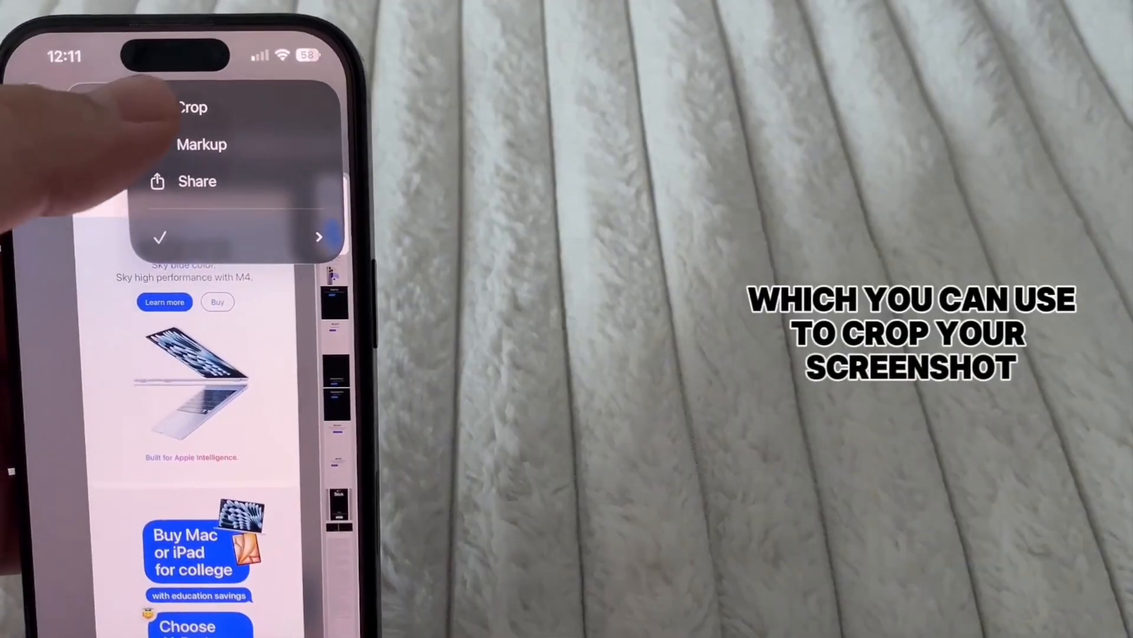
click(194, 107)
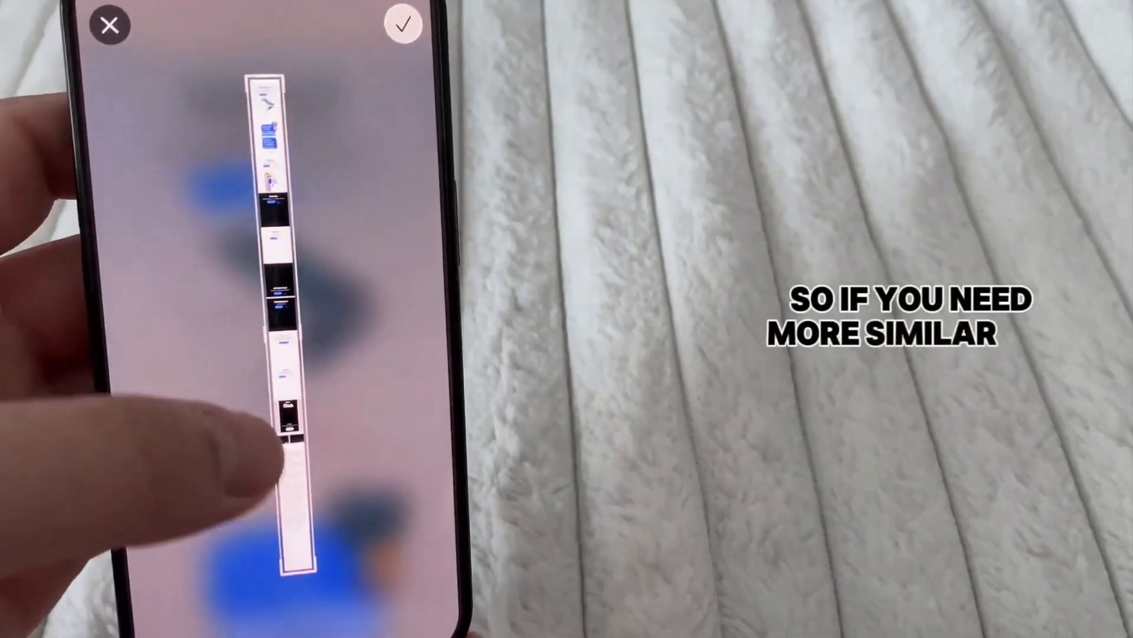